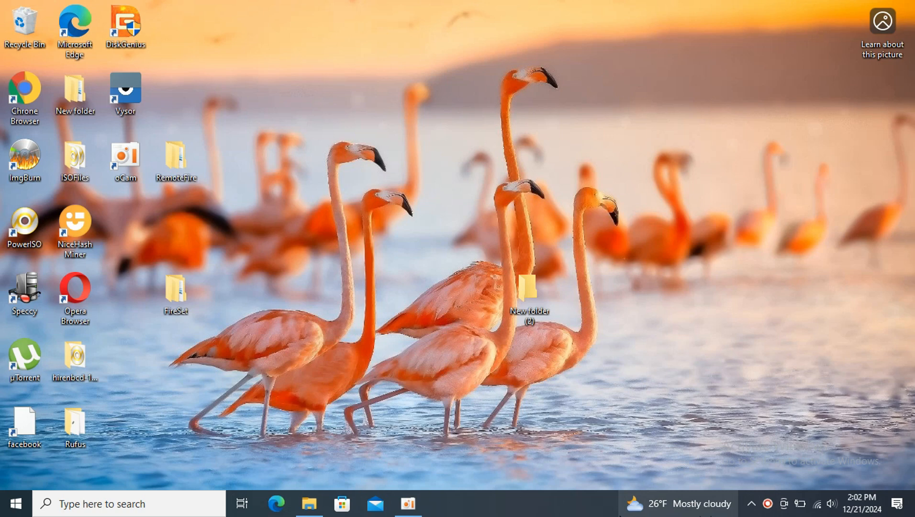
mouse_move(527, 513)
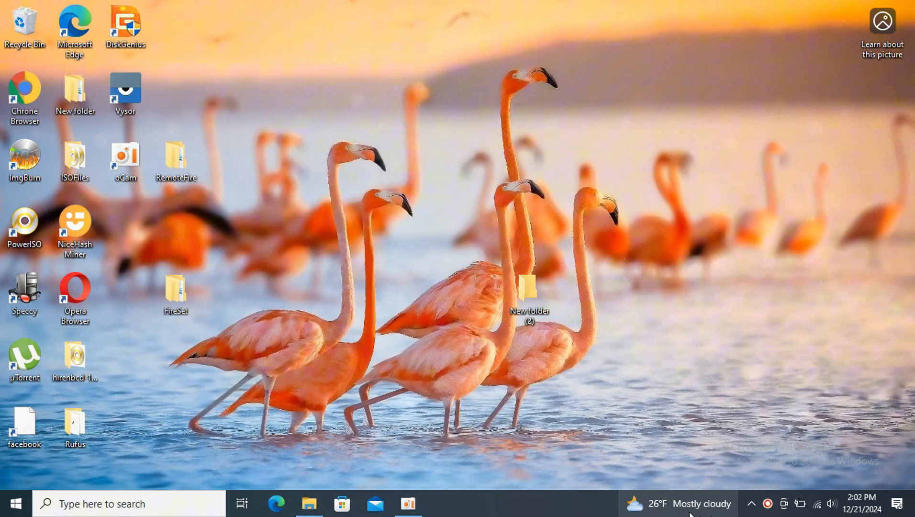
mouse_move(529, 513)
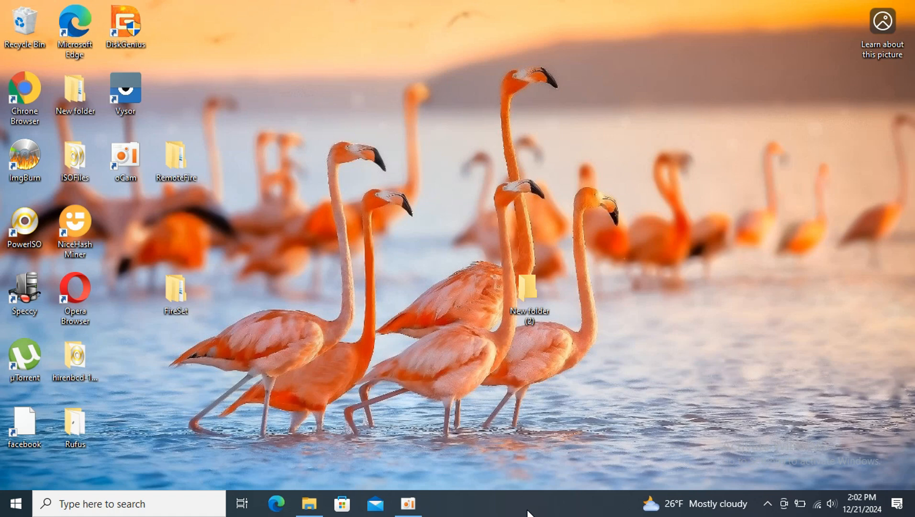
mouse_move(186, 478)
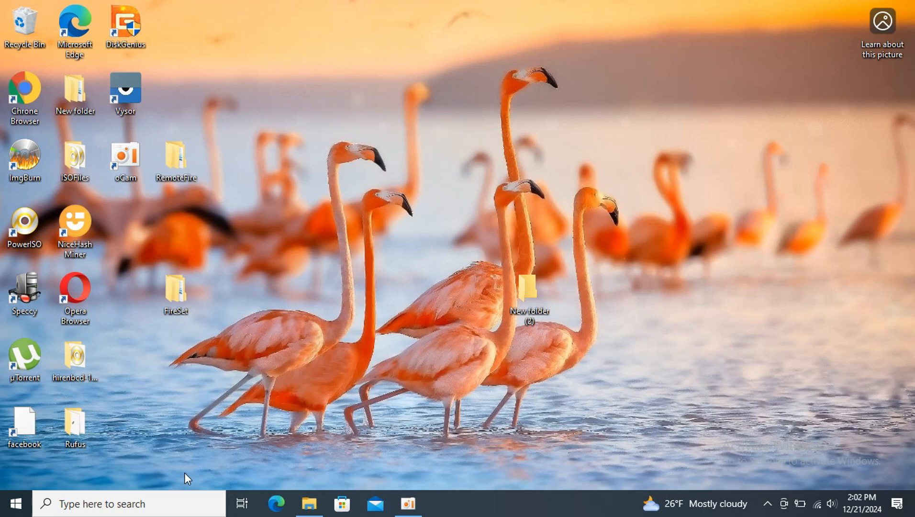
- Search Windows for 'paint', launch the Paint app and dismiss the results panel
click(128, 502)
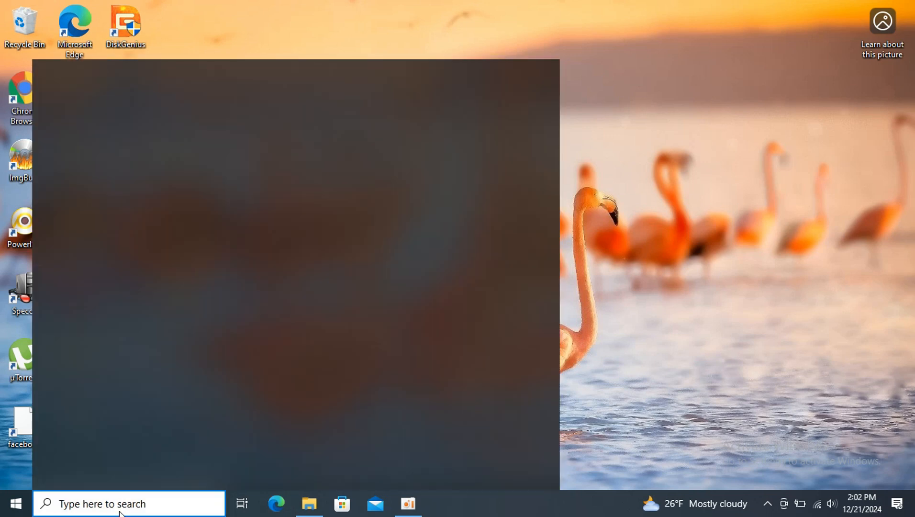
text(p)
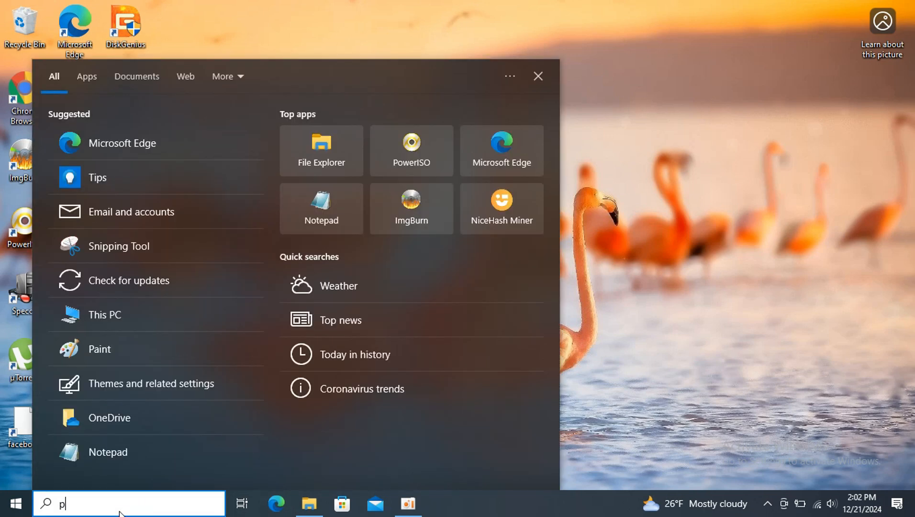
text(aint)
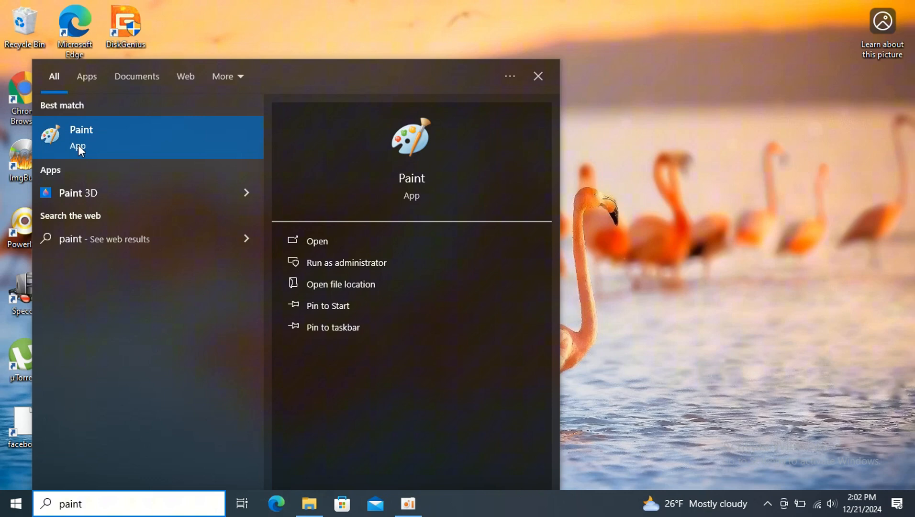
click(317, 241)
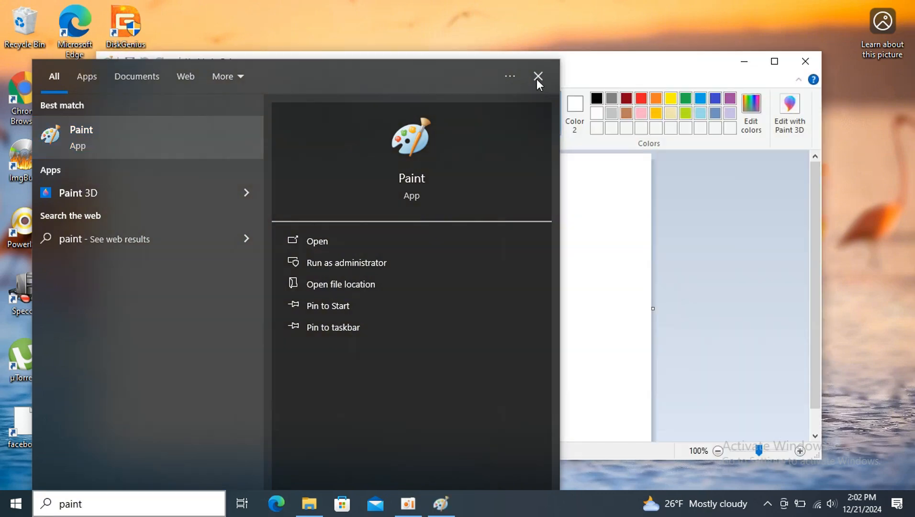
click(537, 76)
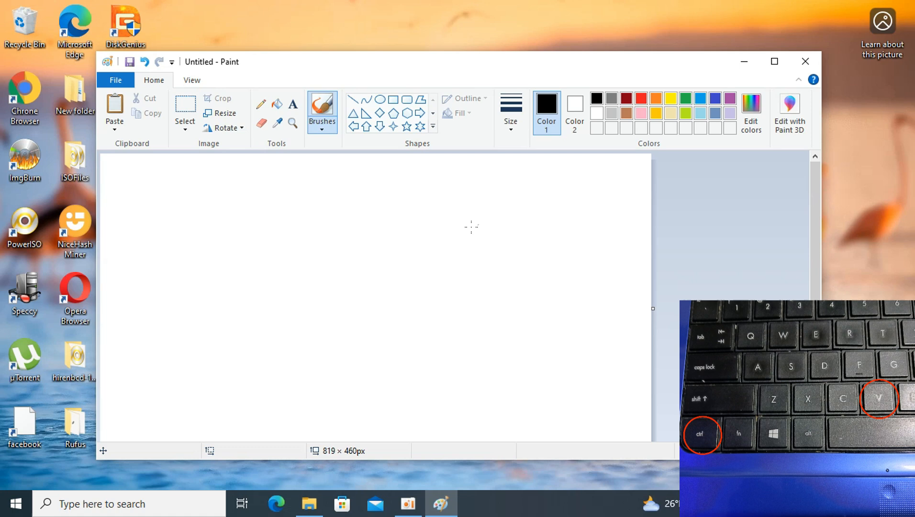
- Paste the captured desktop screenshot onto the canvas as a 1366 × 768 px image
key(ctrl+v)
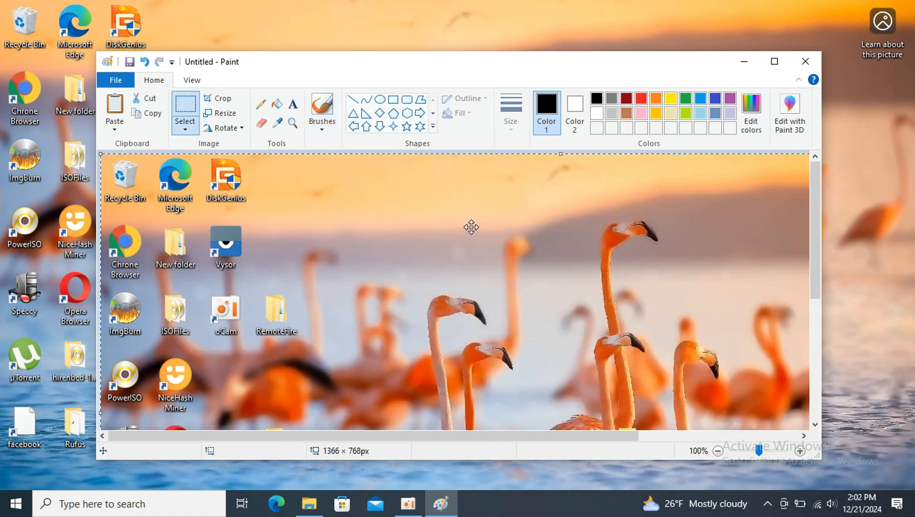
mouse_move(720, 63)
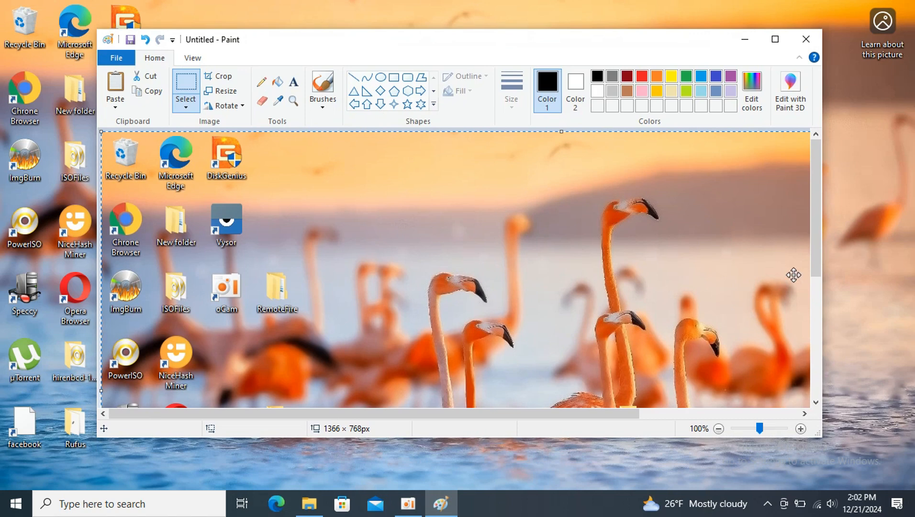
scroll(down, 3)
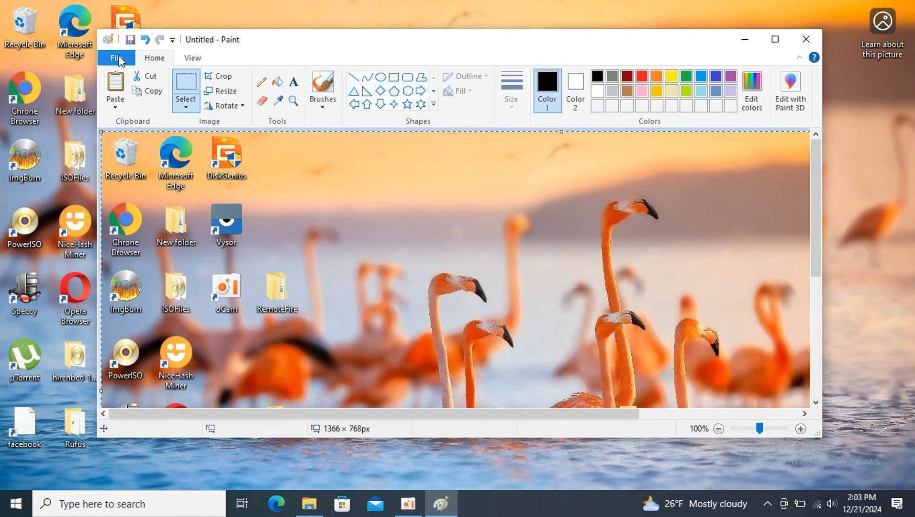
- Bring up the File menu to reach the Save as JPEG picture choice
click(116, 58)
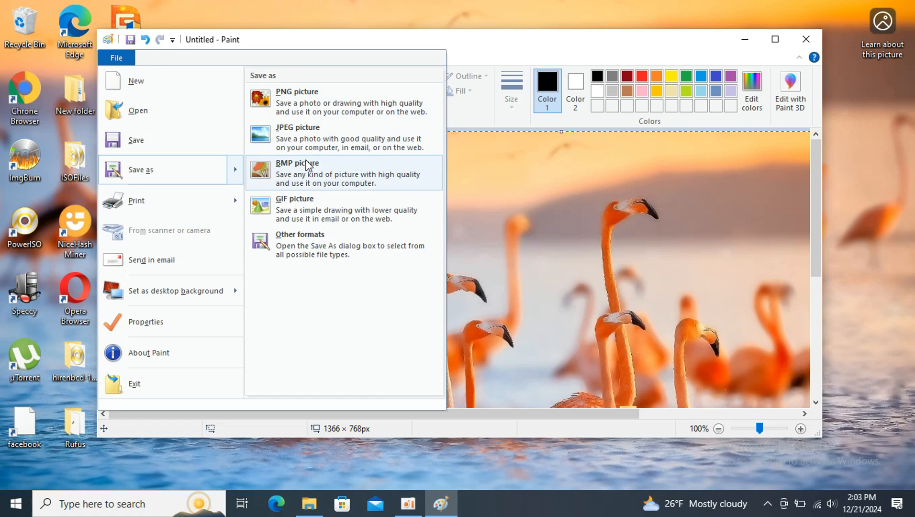
mouse_move(311, 244)
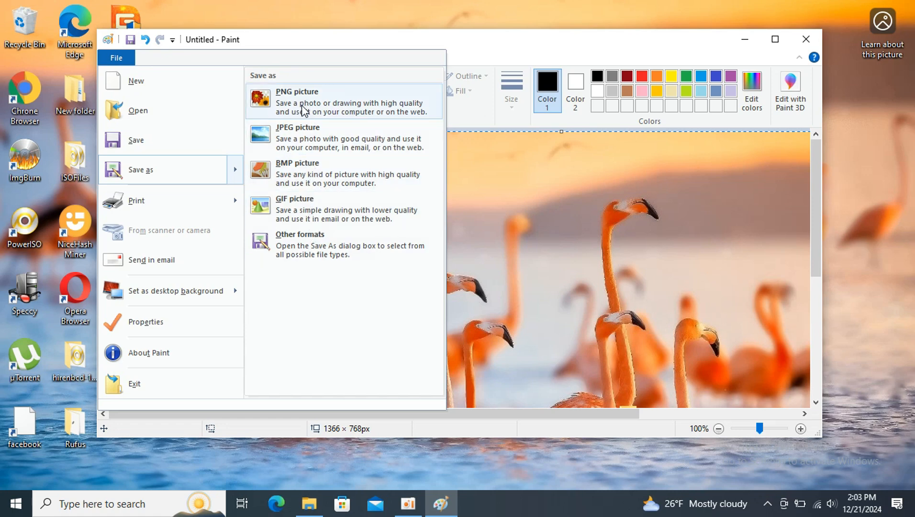
mouse_move(314, 139)
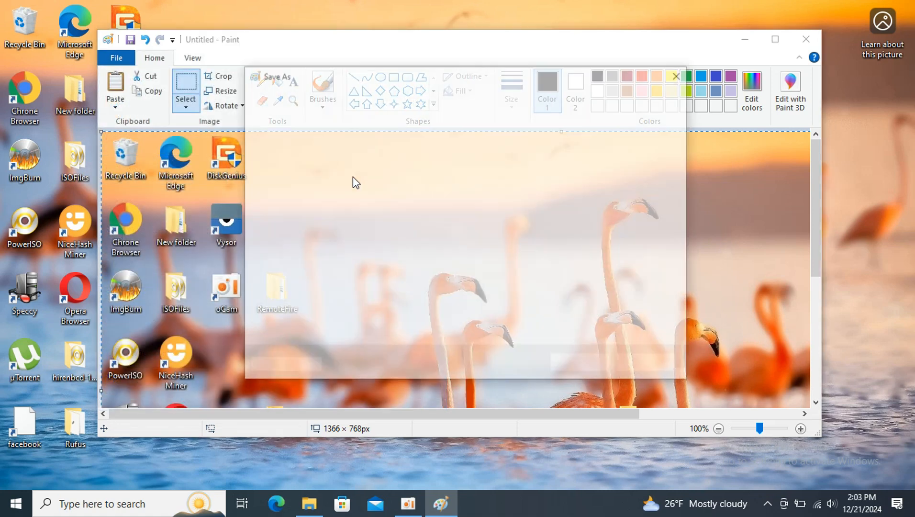
- Save the picture to the Desktop as screenshot.jpg
click(274, 77)
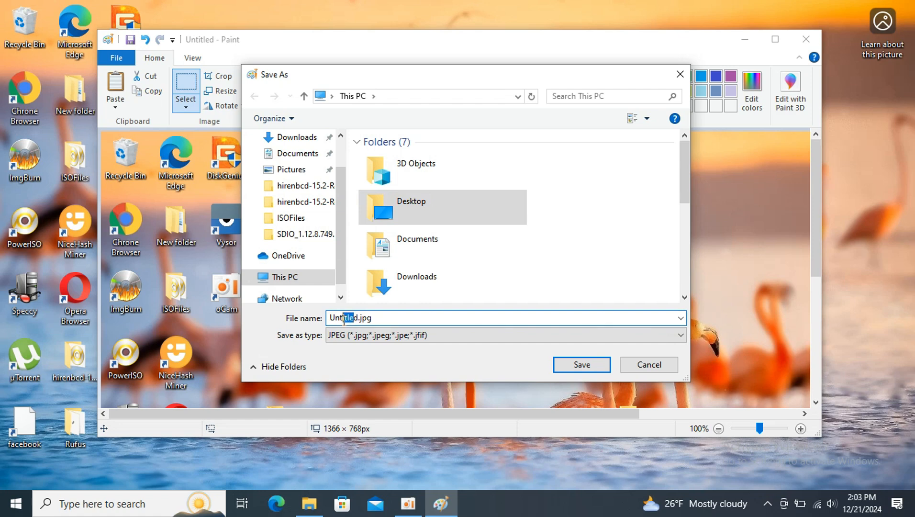
text(s.jpg)
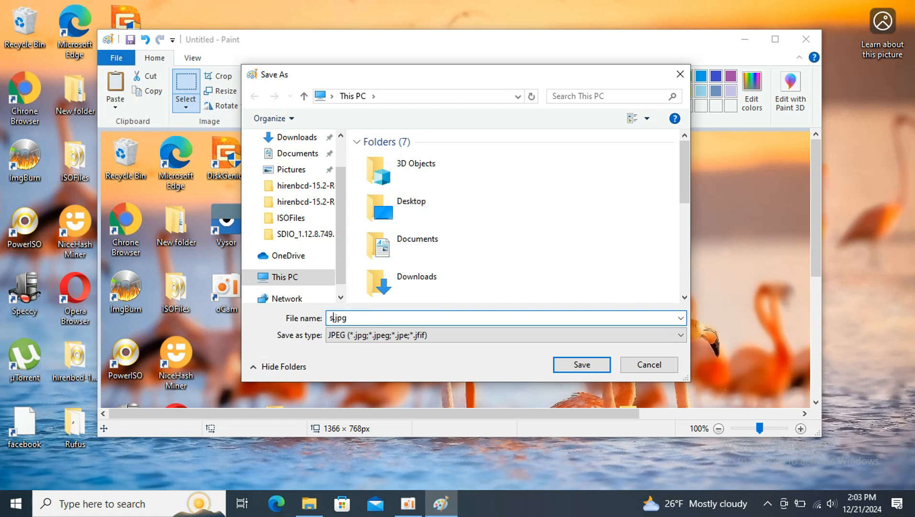
text(creenshot)
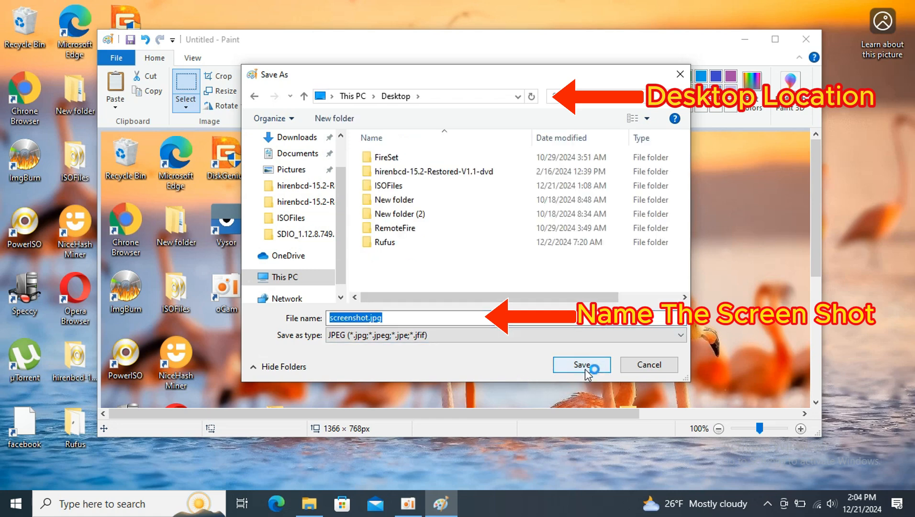
click(581, 363)
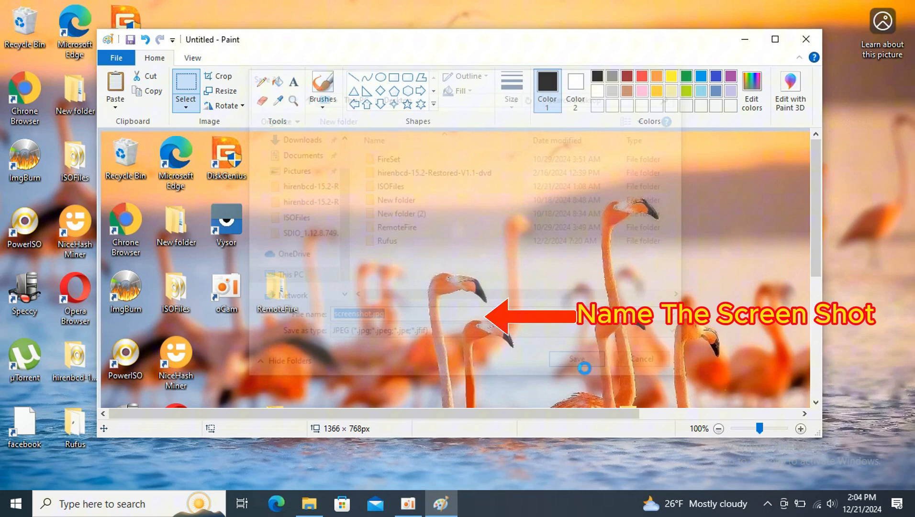
click(575, 358)
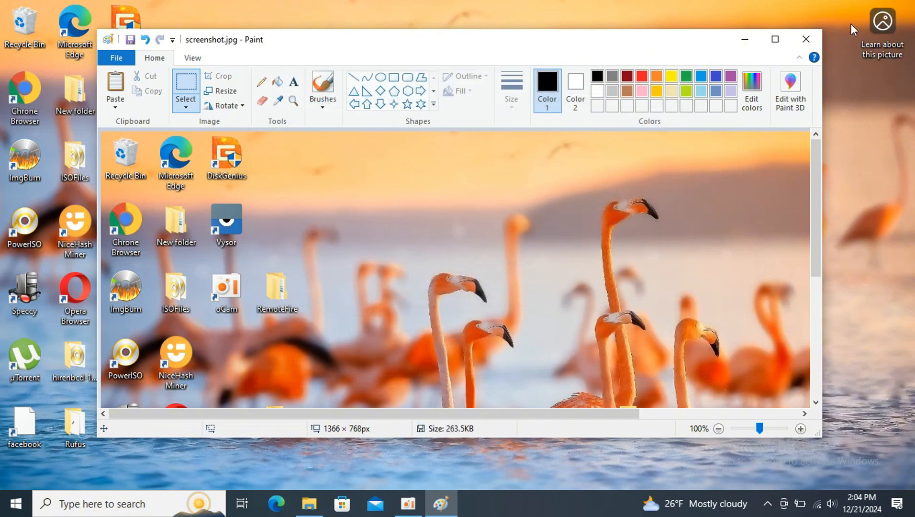
- Close Paint and open screenshot.jpg from the desktop, bringing up the app chooser
click(805, 39)
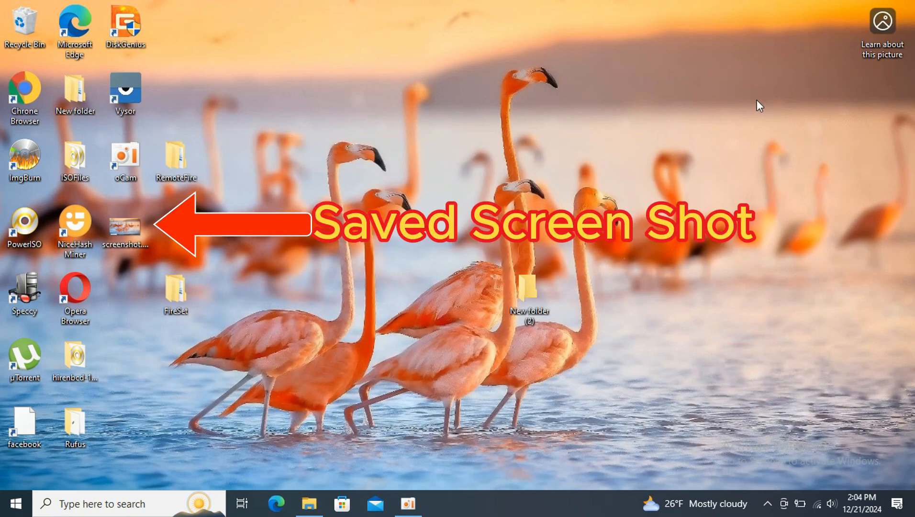
click(125, 225)
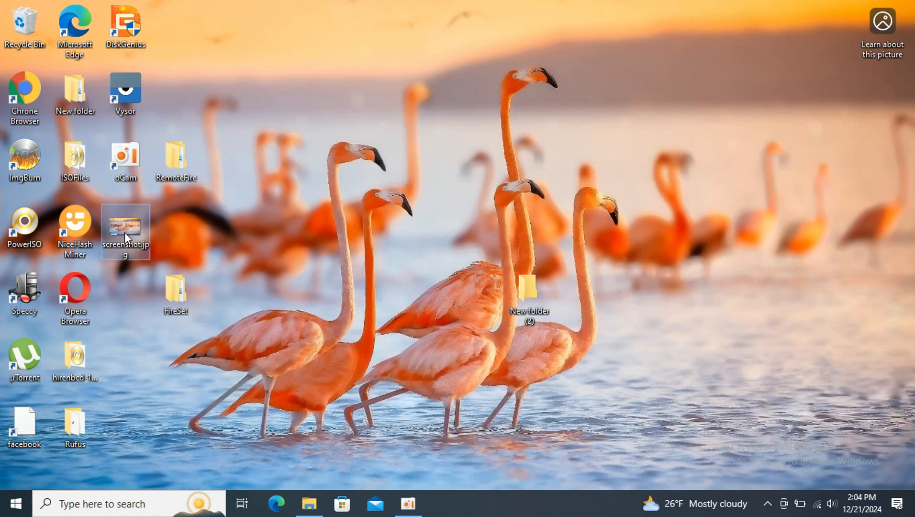
double_click(125, 231)
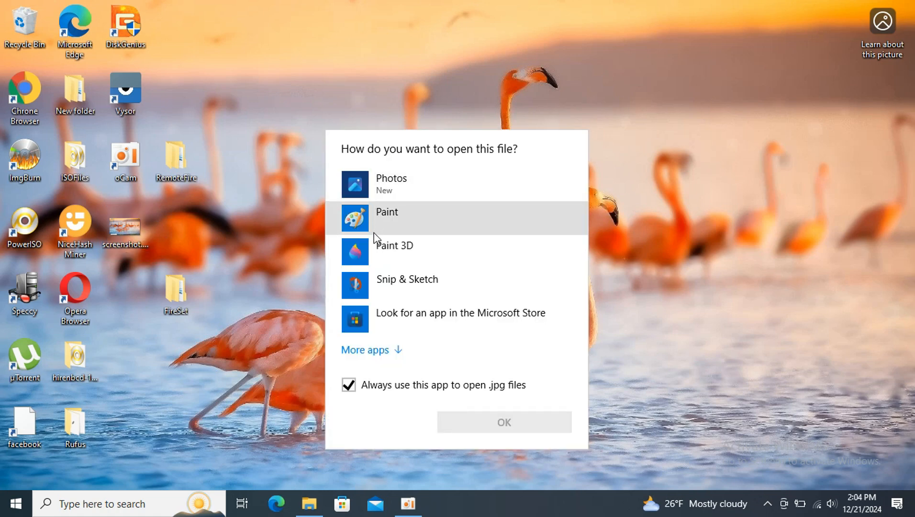
mouse_move(390, 184)
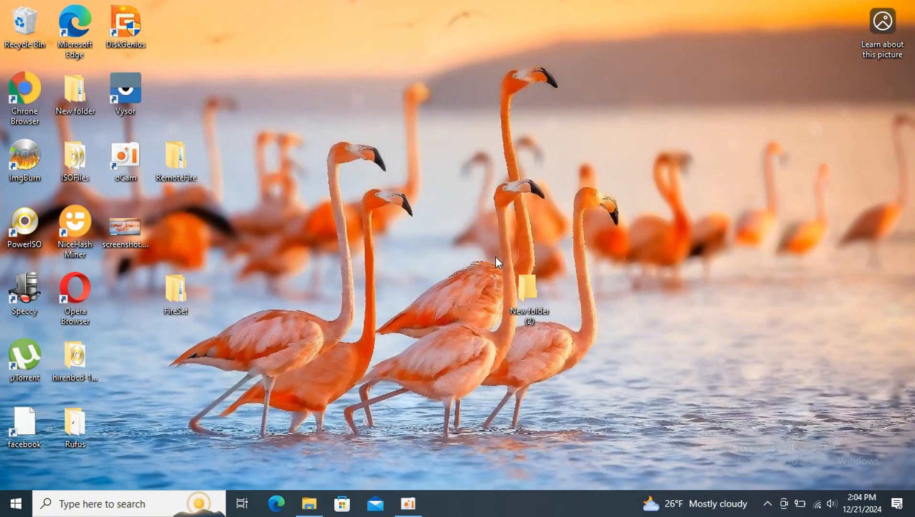
mouse_move(881, 22)
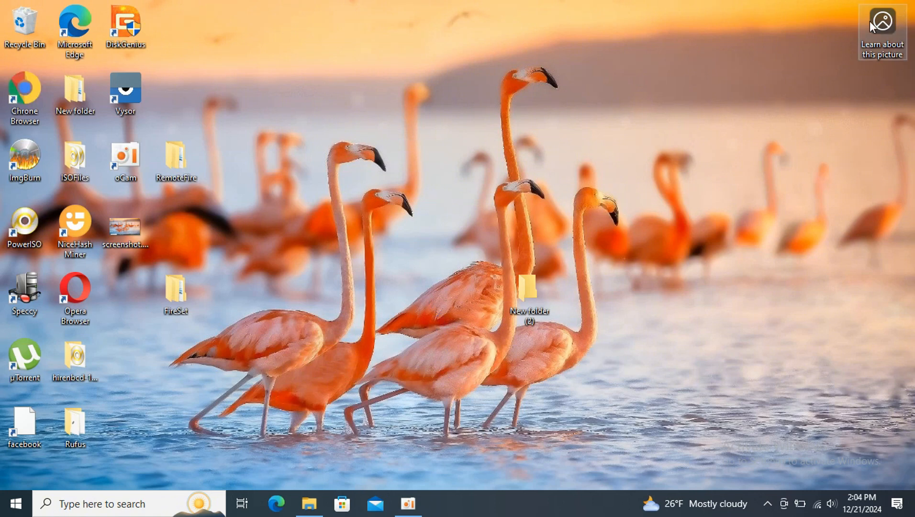
- View screenshot.jpg in Photos zoomed out to 27% so the whole capture fits
double_click(125, 229)
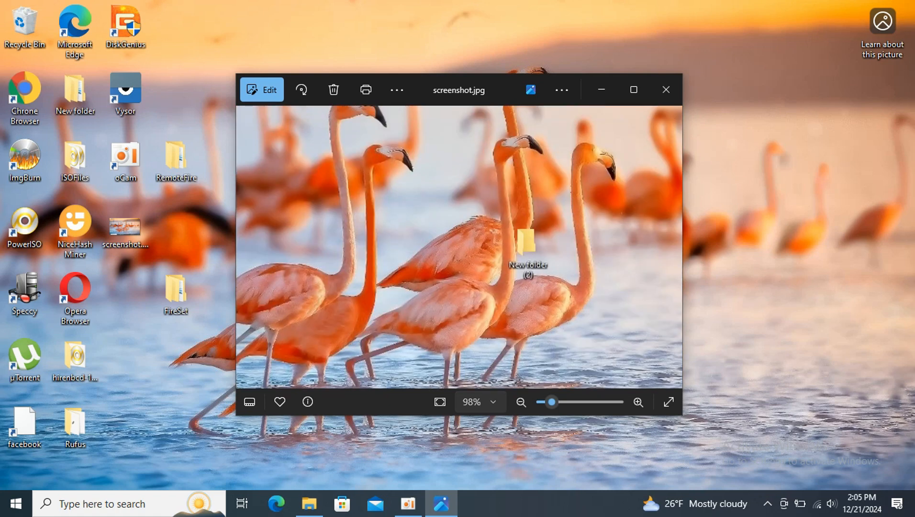
mouse_move(565, 389)
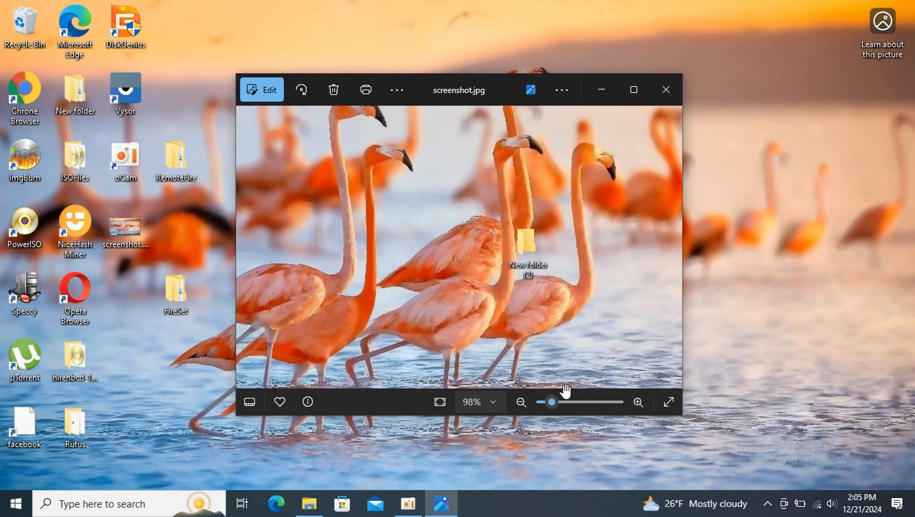
drag(548, 402, 543, 402)
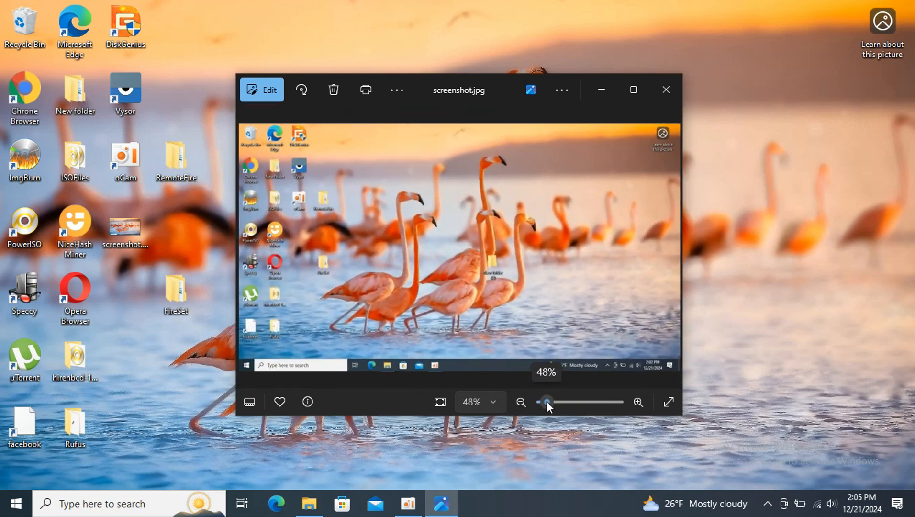
drag(548, 402, 537, 402)
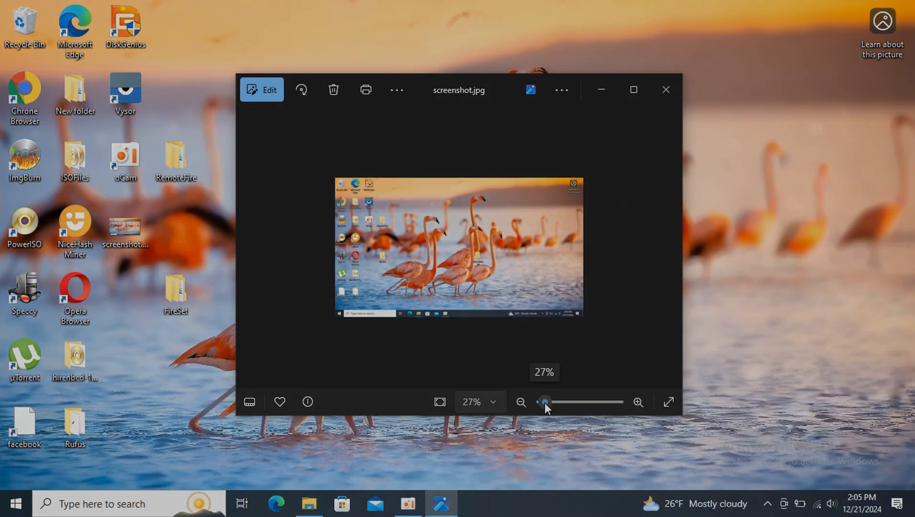